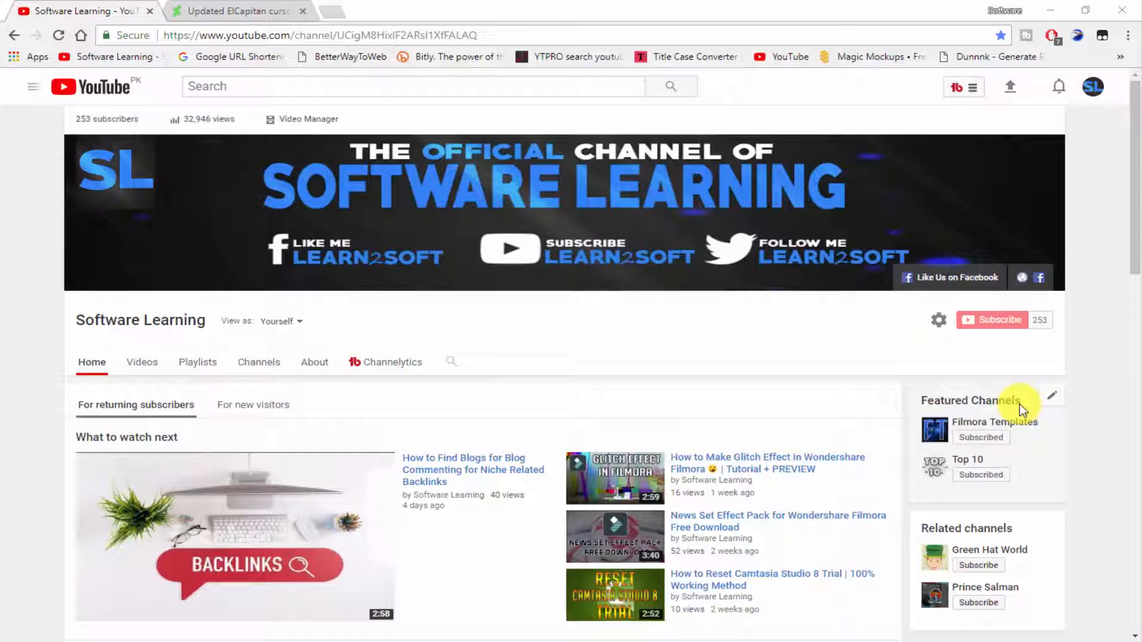
{"action": "mouse_move", "coordinate": [196, 11]}
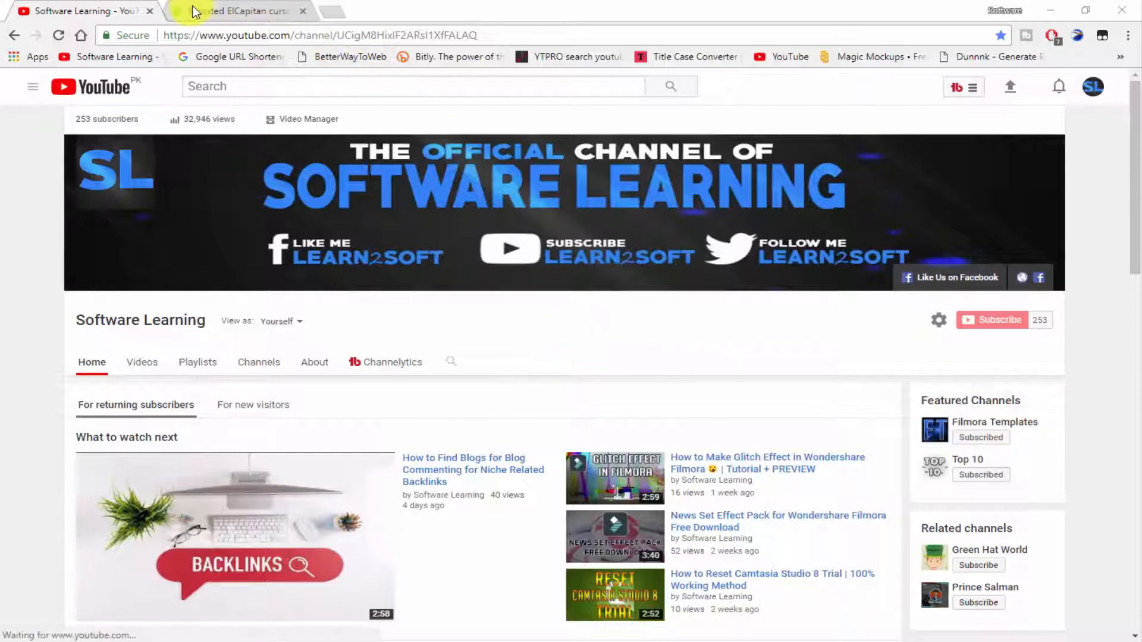
Step: Switch from the YouTube tab to the DeviantArt Updated ElCapitan cursors page
{"action": "left_click", "coordinate": [237, 10]}
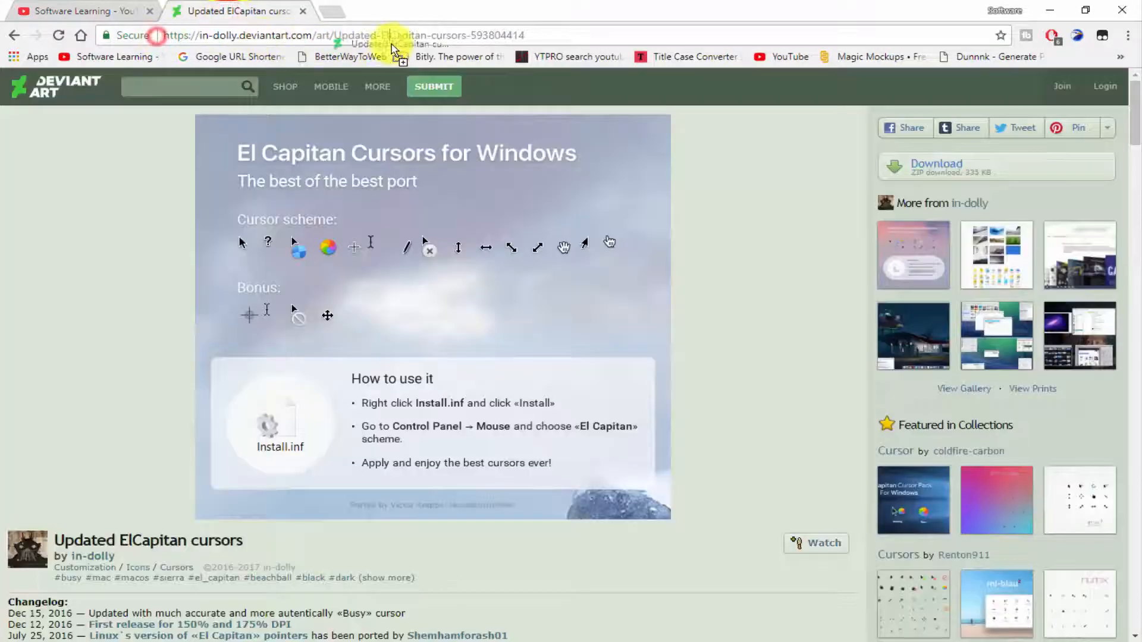
{"action": "left_click", "coordinate": [291, 35]}
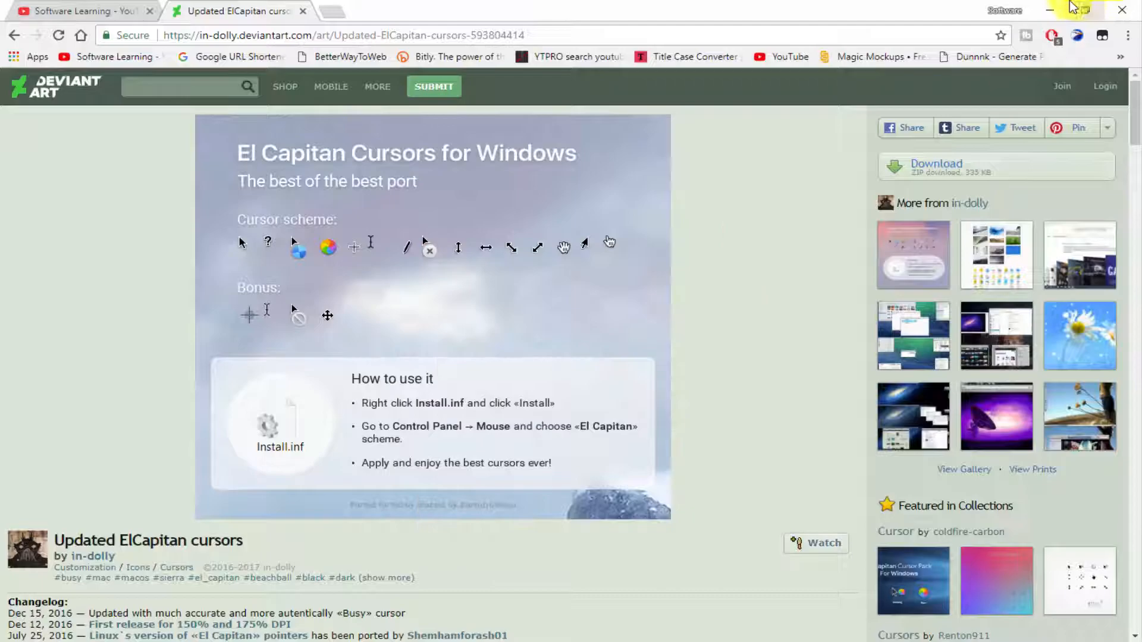
Step: Extract the downloaded ElCapitan cursors archive into its own folder on the desktop
{"action": "left_click", "coordinate": [1052, 11]}
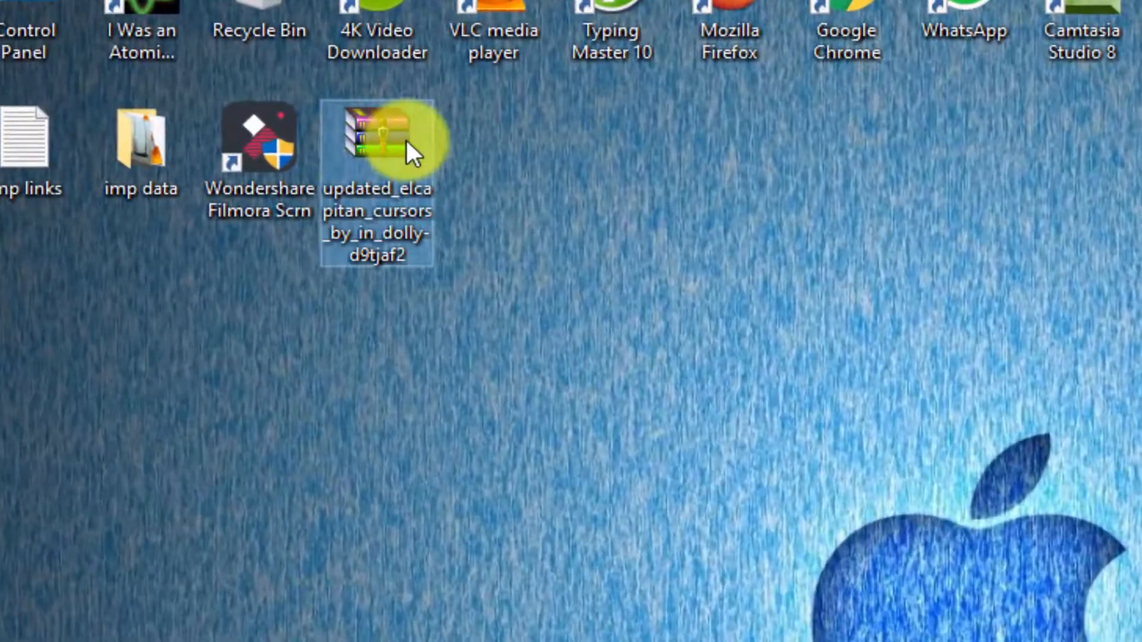
{"action": "right_click", "coordinate": [377, 138]}
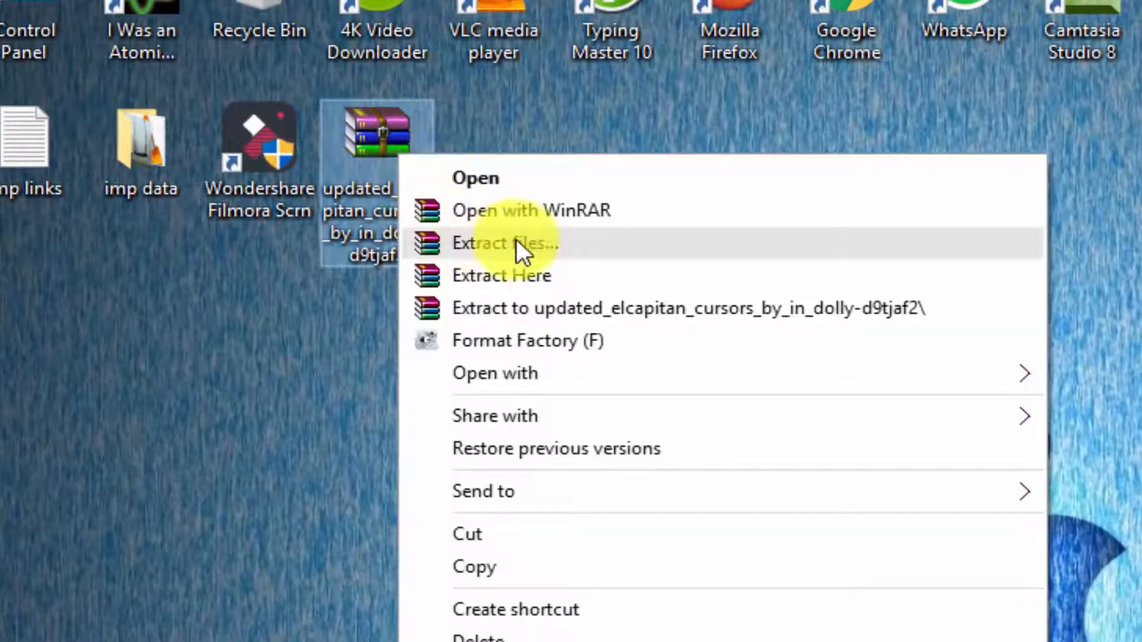
{"action": "left_click", "coordinate": [504, 243]}
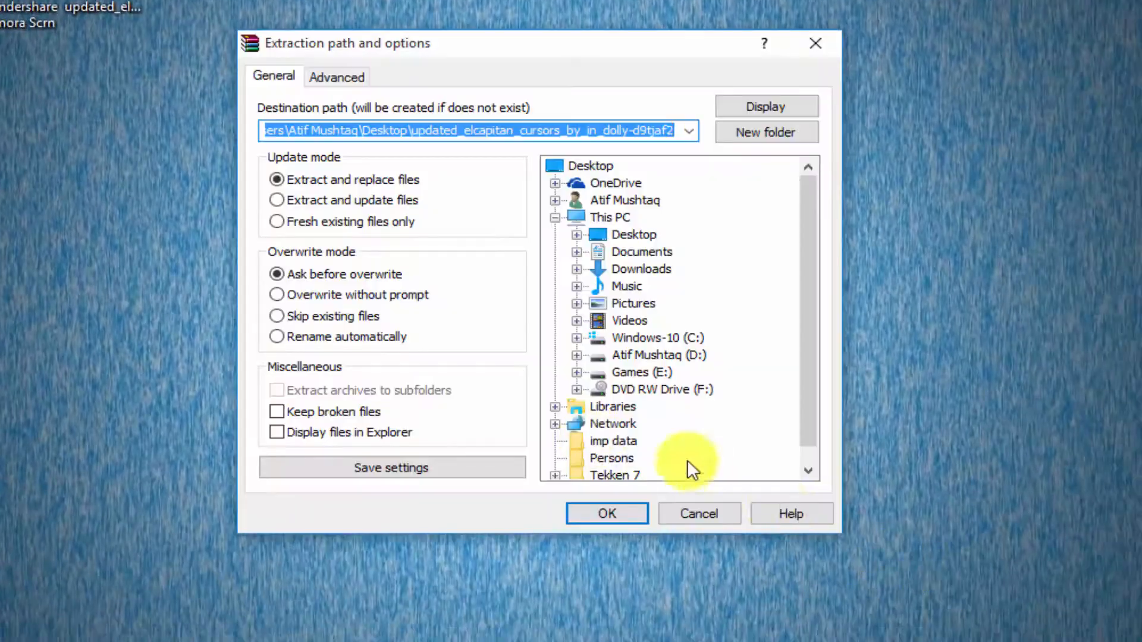
{"action": "left_click", "coordinate": [606, 514]}
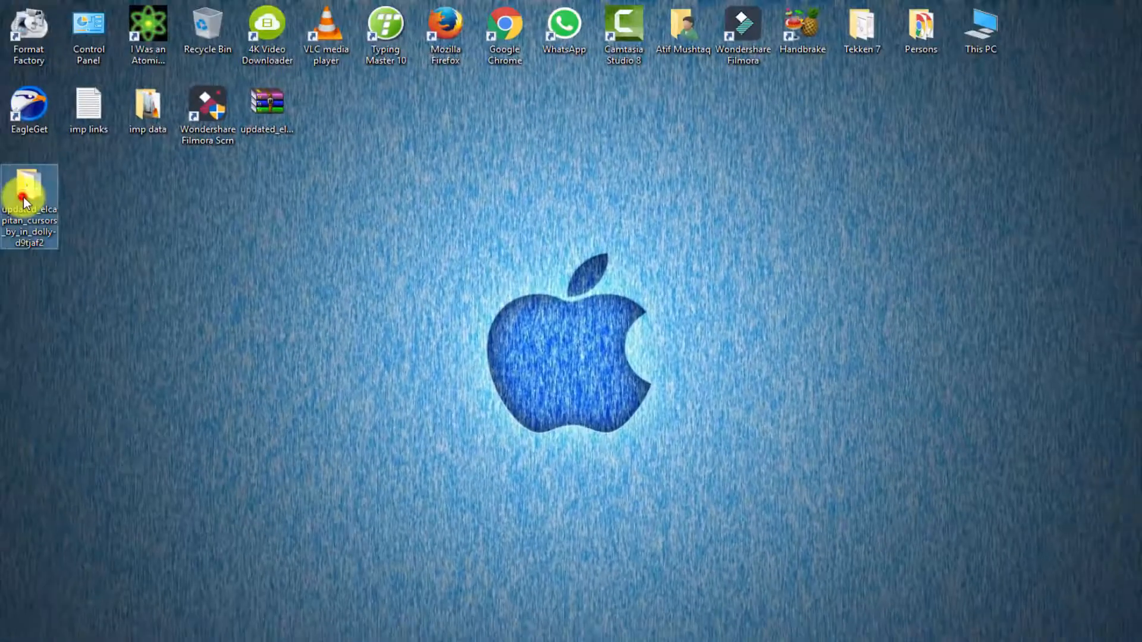
Step: Open the extracted cursors folder and select its Install setup information file
{"action": "double_click", "coordinate": [28, 190]}
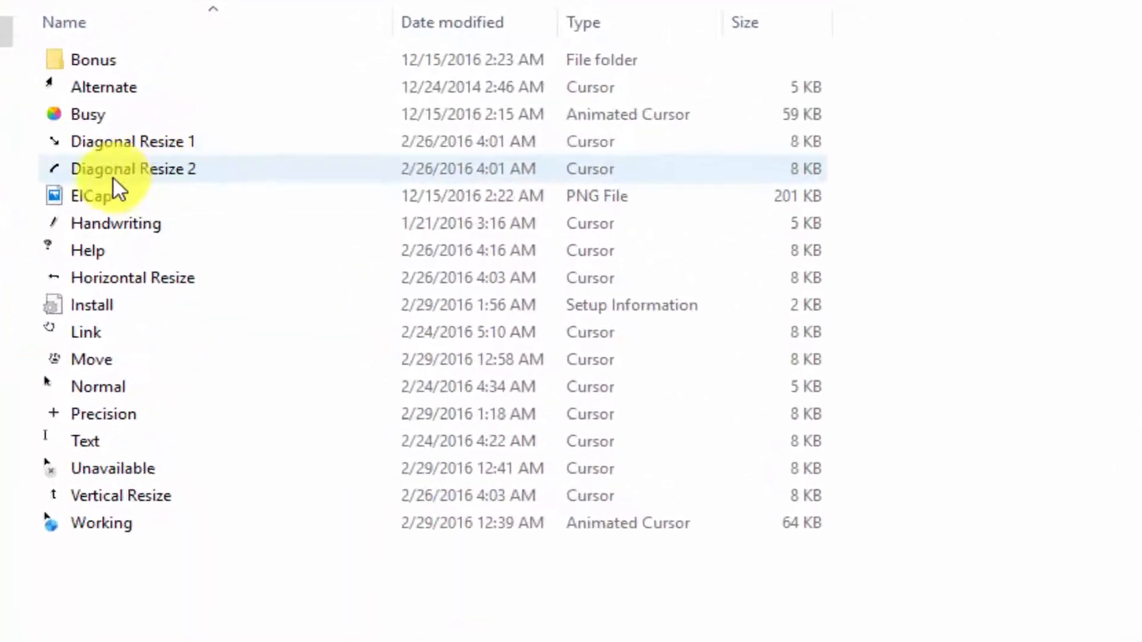
{"action": "left_click", "coordinate": [91, 304]}
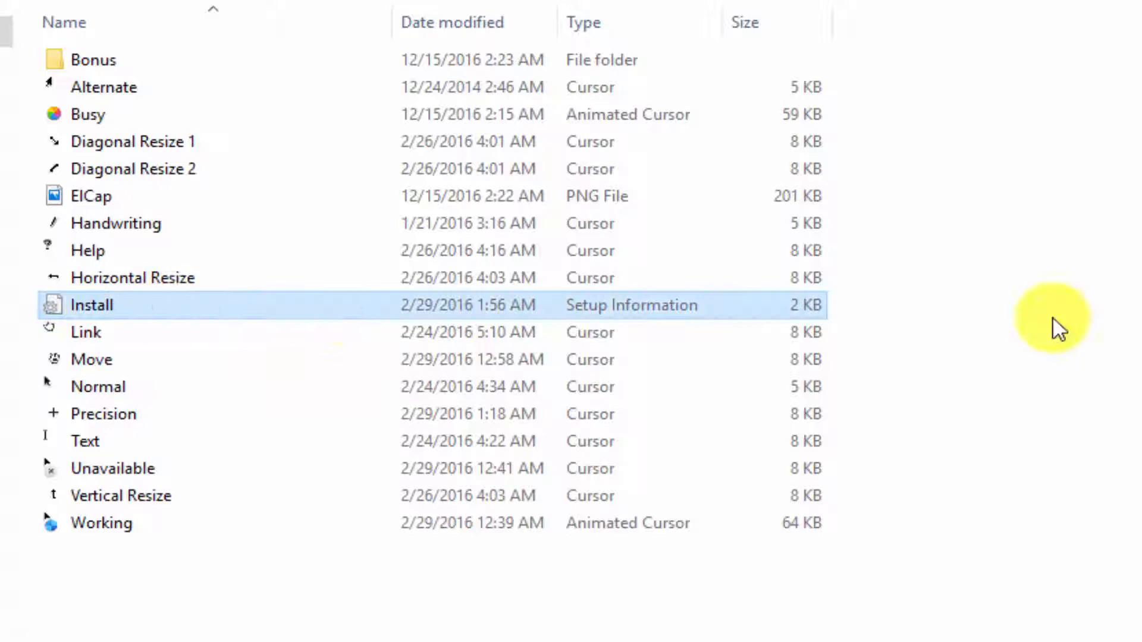
{"action": "mouse_move", "coordinate": [593, 313]}
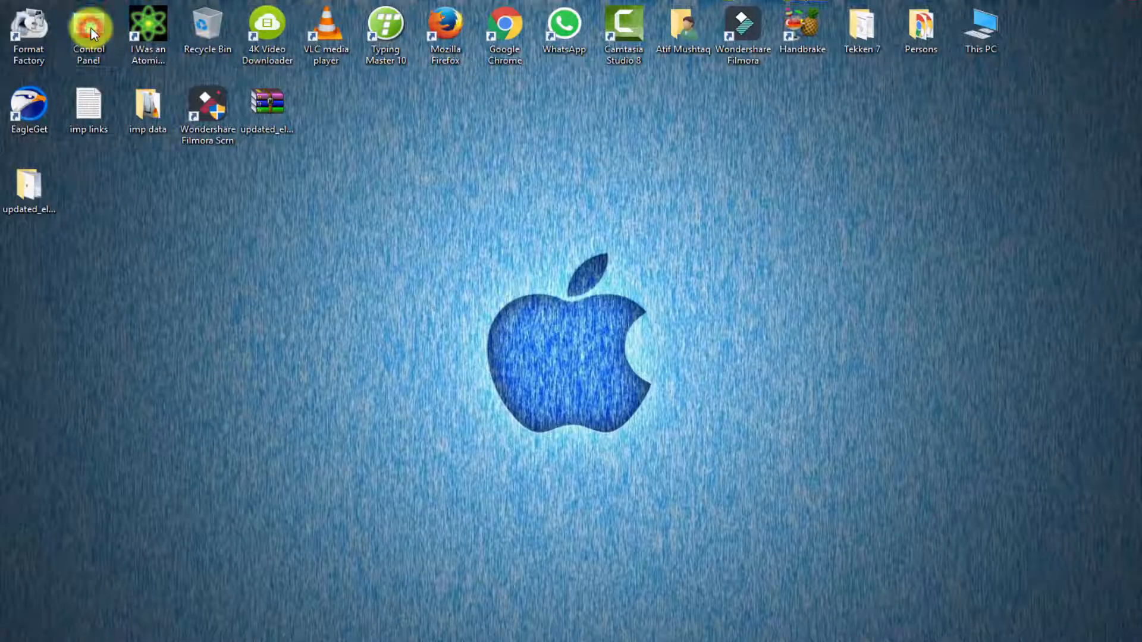
Step: From Control Panel, reach the Mouse Properties pointer scheme settings
{"action": "double_click", "coordinate": [88, 33]}
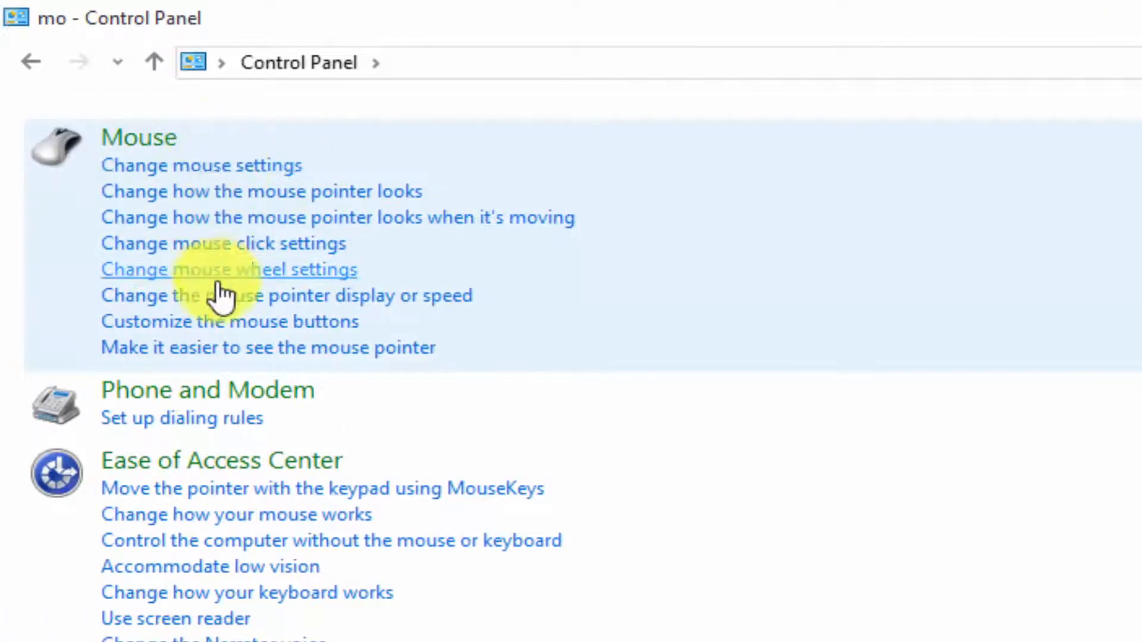
{"action": "mouse_move", "coordinate": [343, 196]}
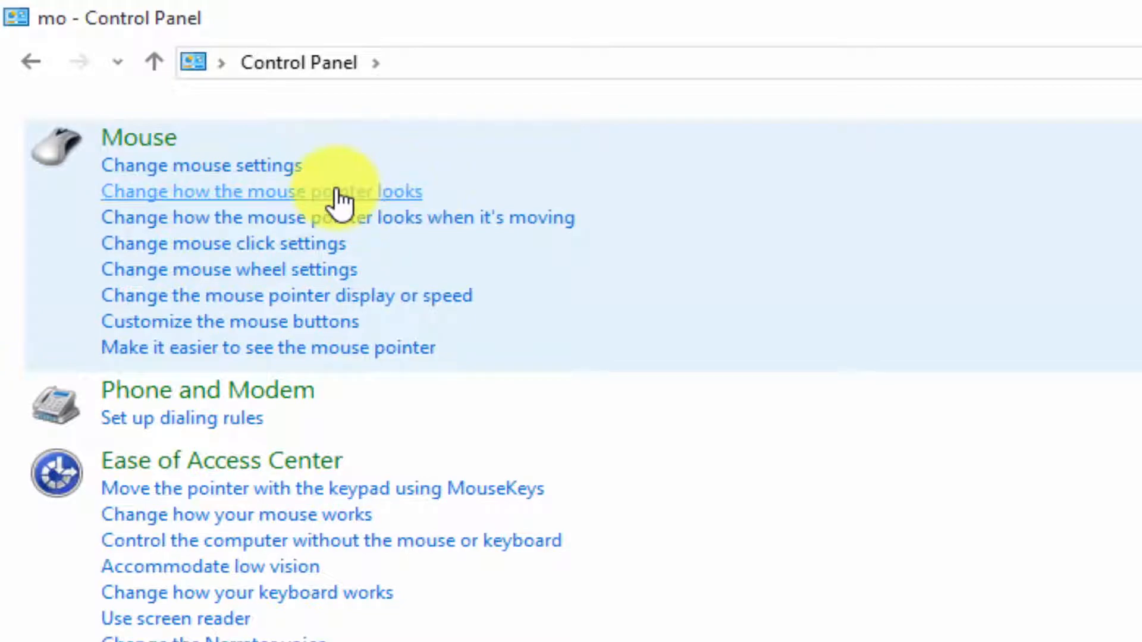
{"action": "mouse_move", "coordinate": [394, 207]}
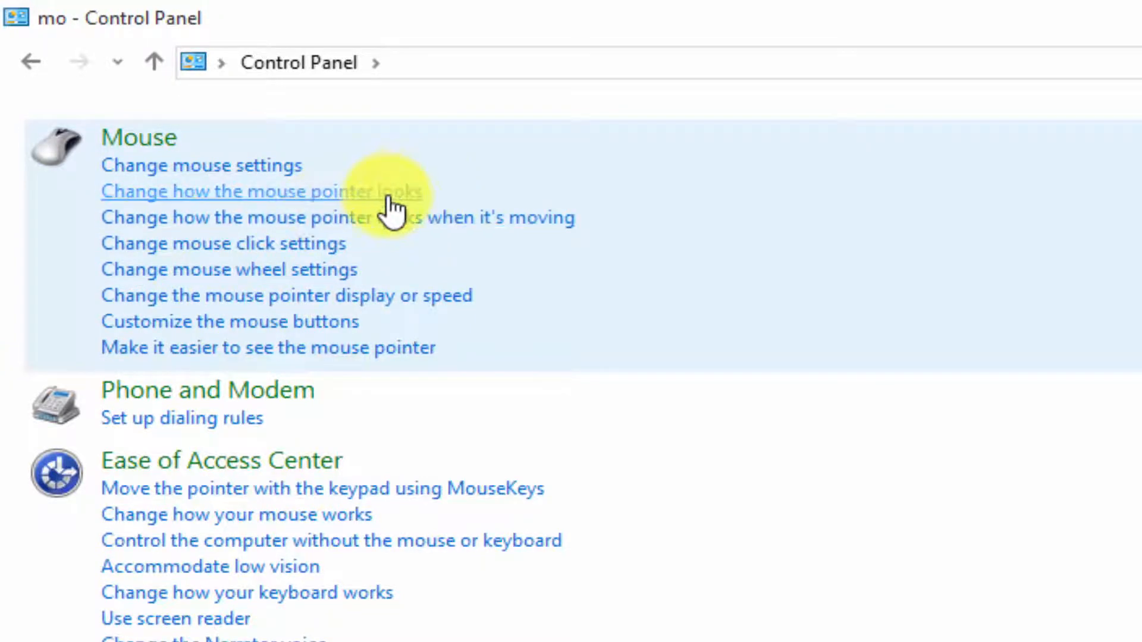
{"action": "left_click", "coordinate": [260, 192]}
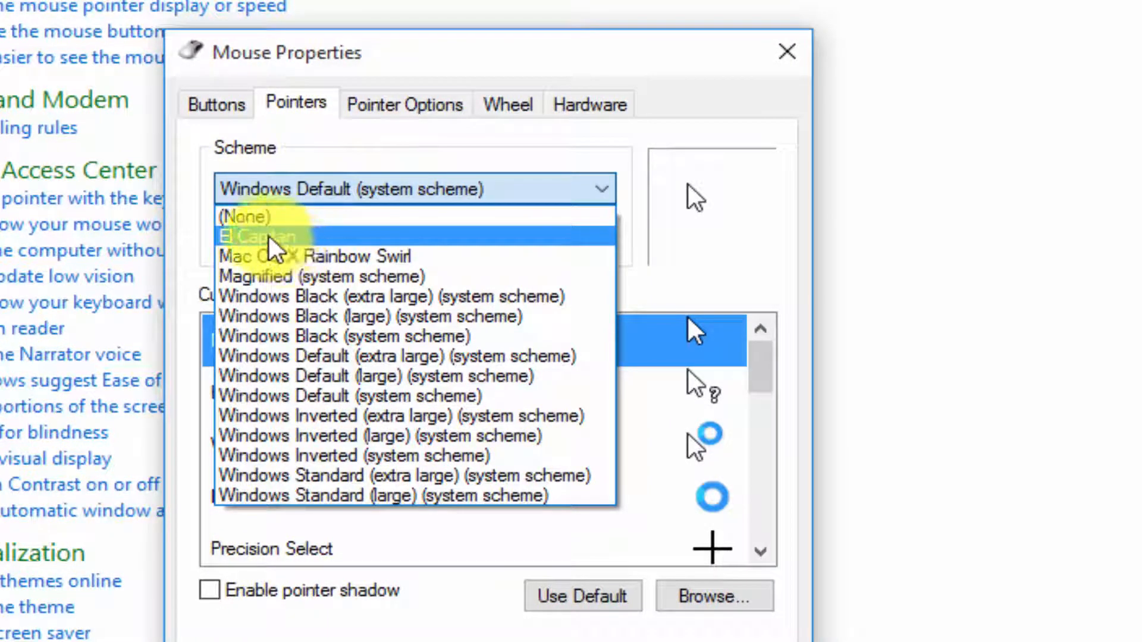
Step: Select the El Capitan scheme, apply it and confirm replacing the existing scheme
{"action": "left_click", "coordinate": [262, 235]}
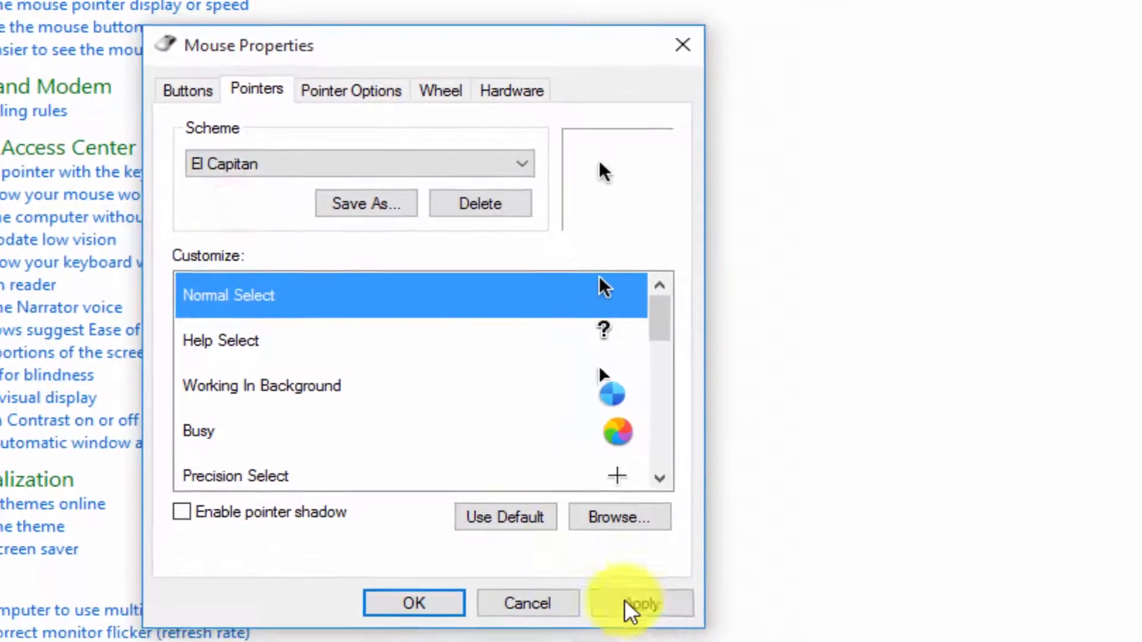
{"action": "left_click", "coordinate": [638, 603]}
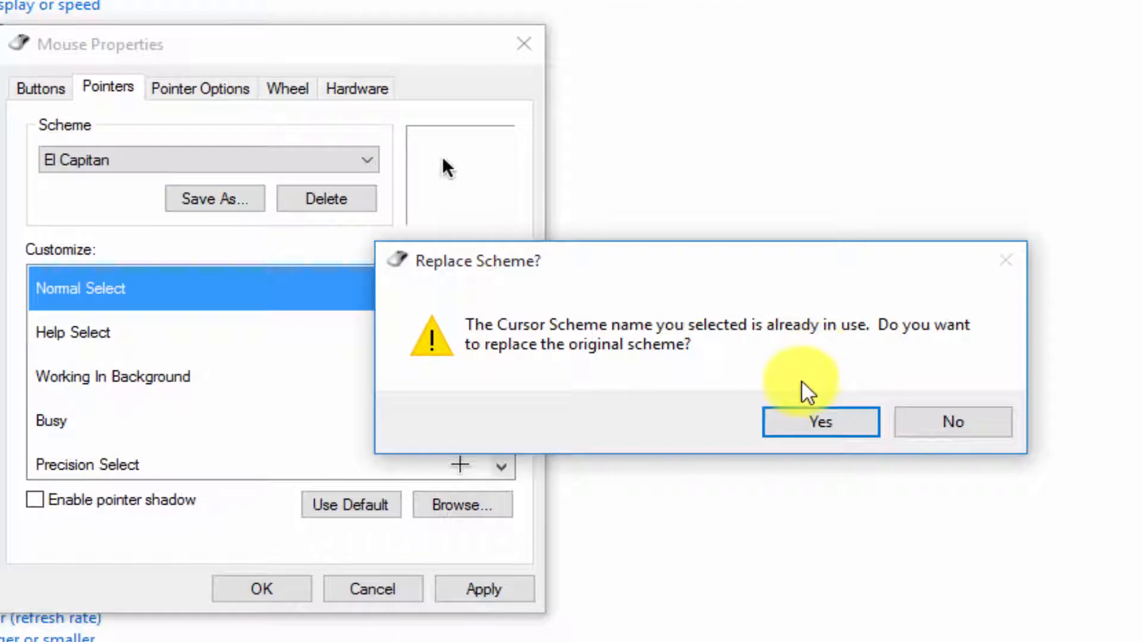
{"action": "left_click", "coordinate": [819, 421]}
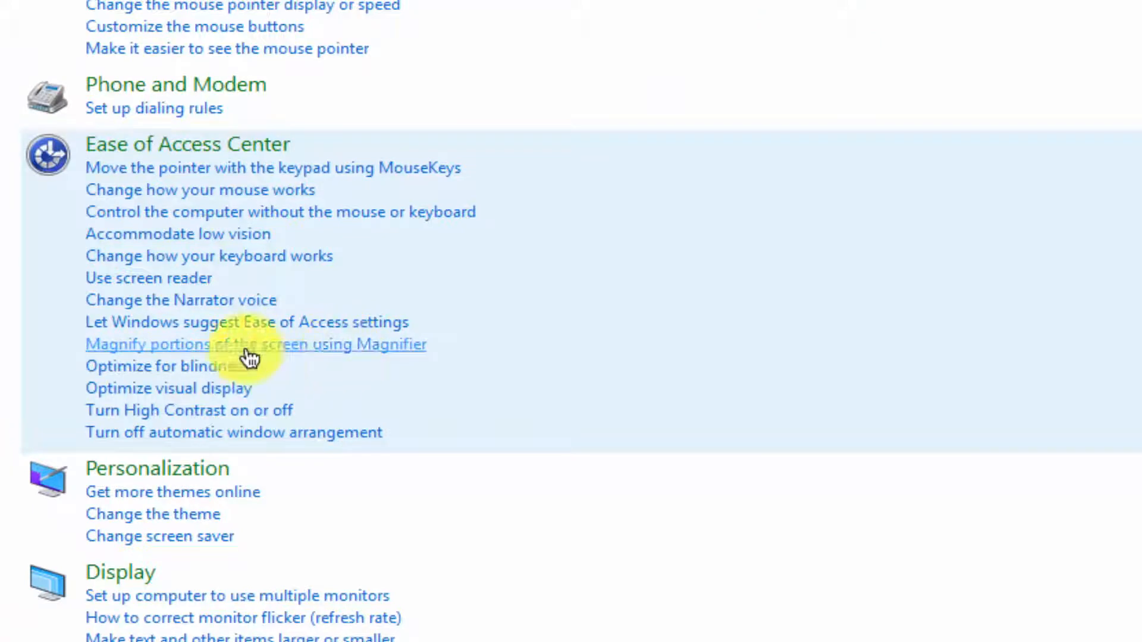
{"action": "mouse_move", "coordinate": [212, 366]}
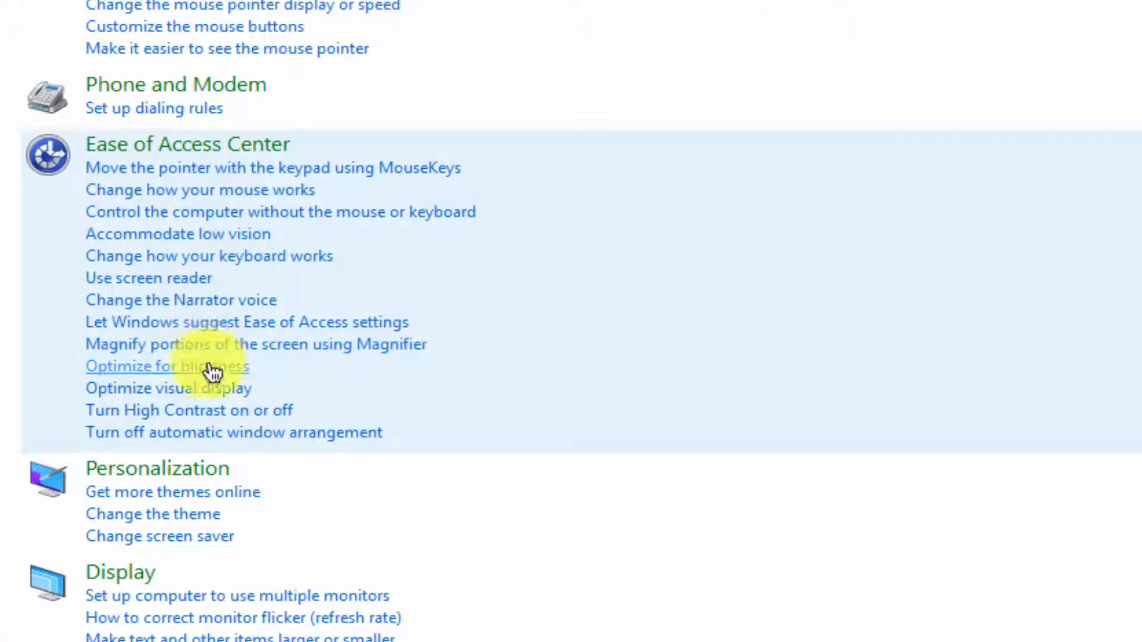
Step: Close Control Panel, leaving the desktop with the El Capitan cursors active
{"action": "scroll", "scroll_direction": "up", "scroll_amount": 3}
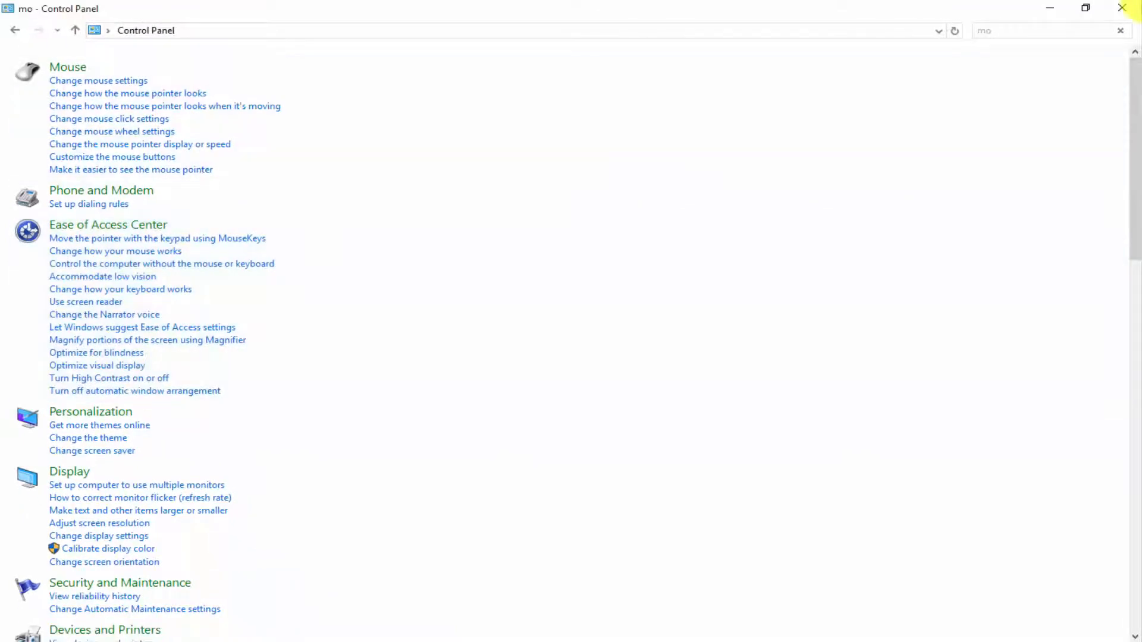
{"action": "left_click", "coordinate": [1120, 8]}
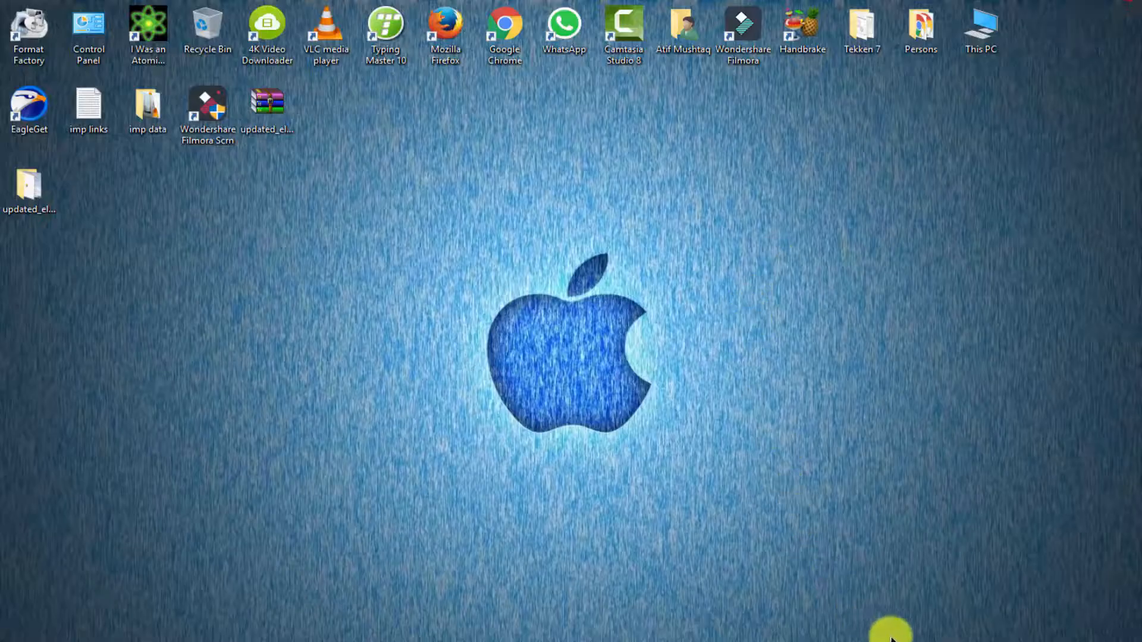